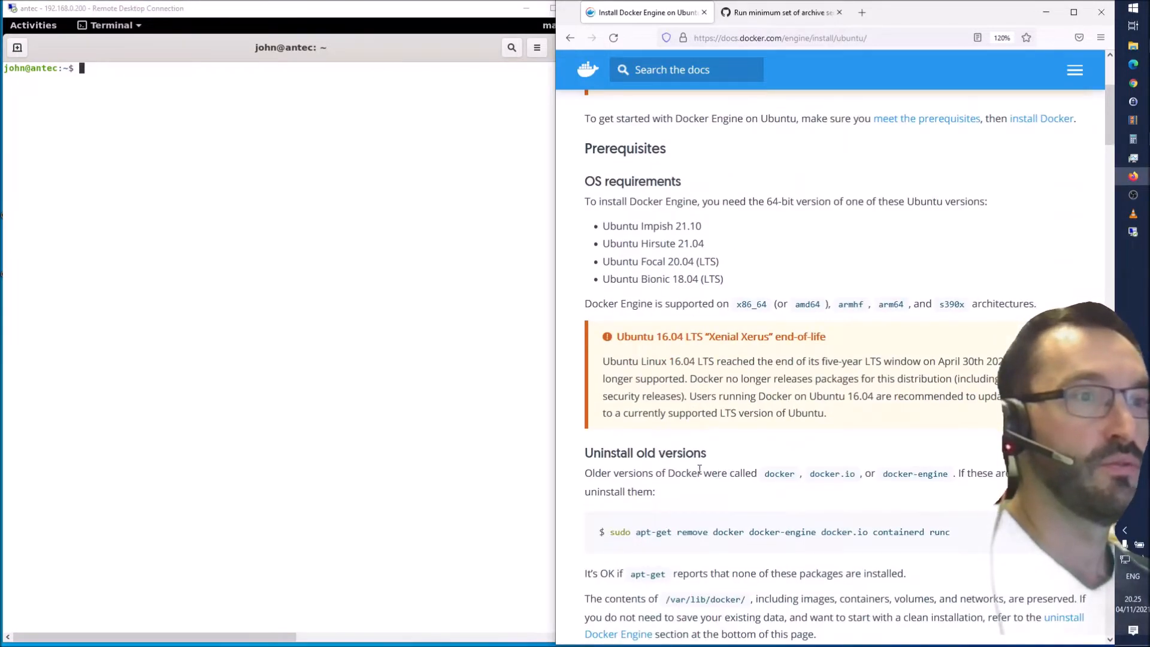
Step: Scroll the Docker Docs Ubuntu guide down to 'Install using the repository'
scroll(down, 3)
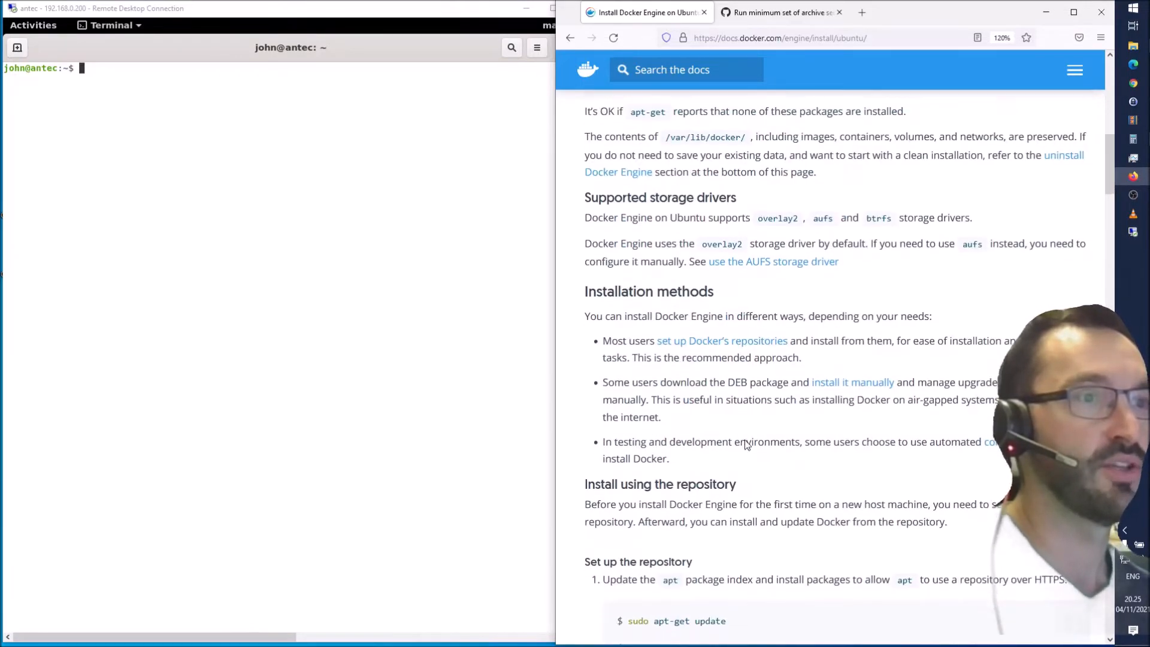
scroll(down, 3)
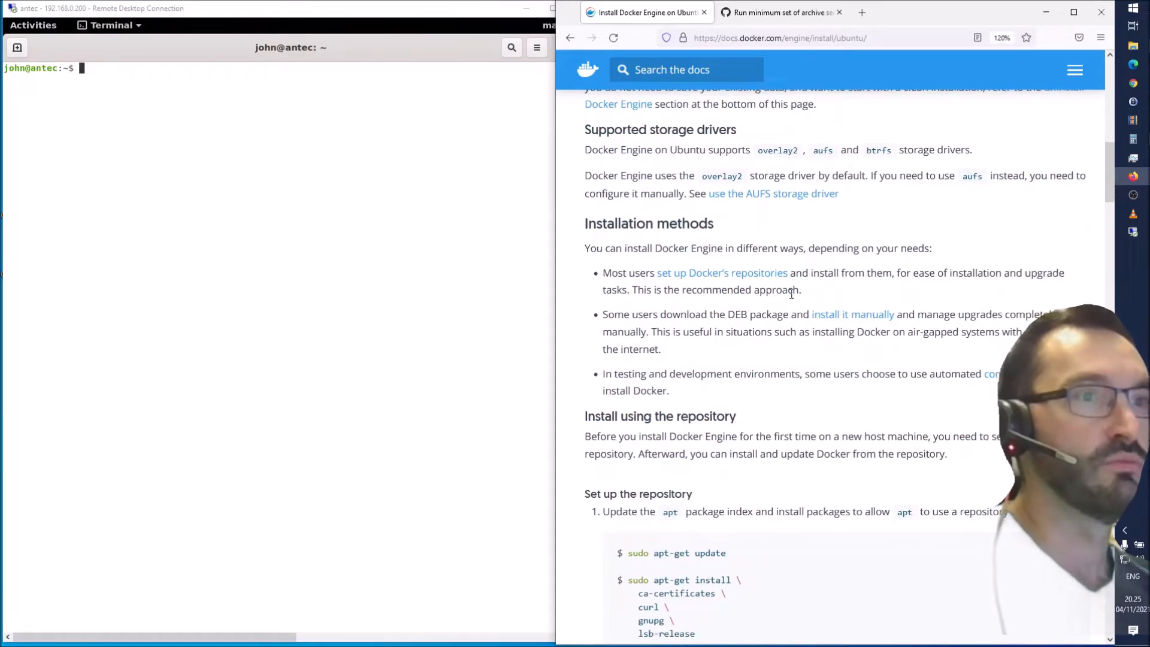
scroll(down, 3)
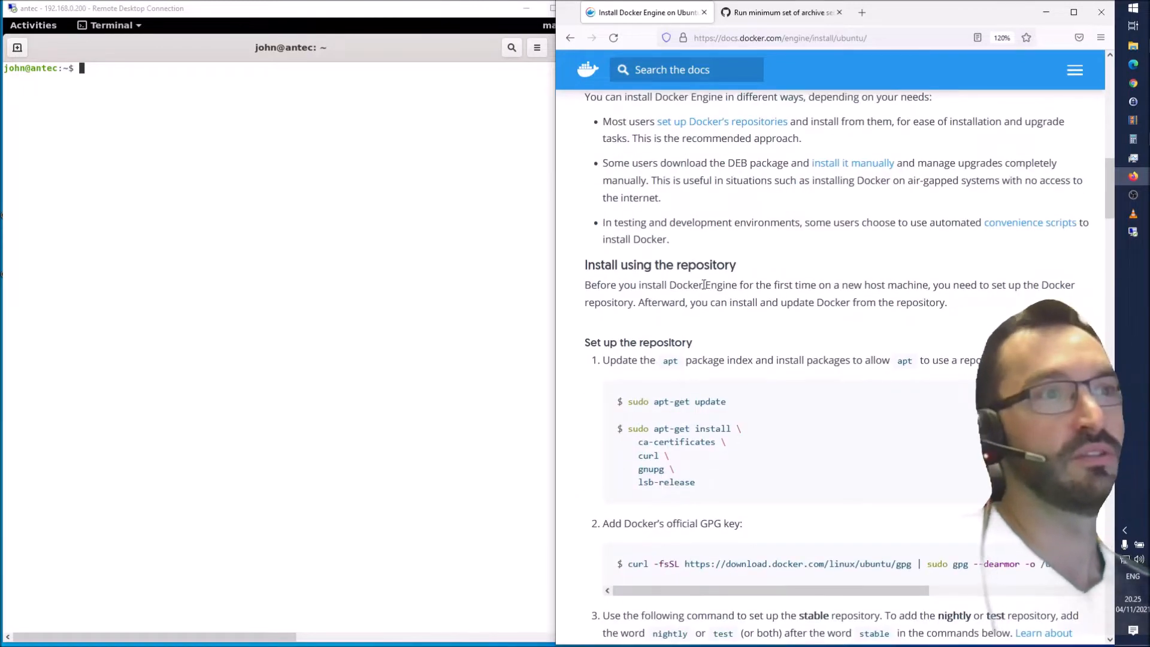
scroll(down, 3)
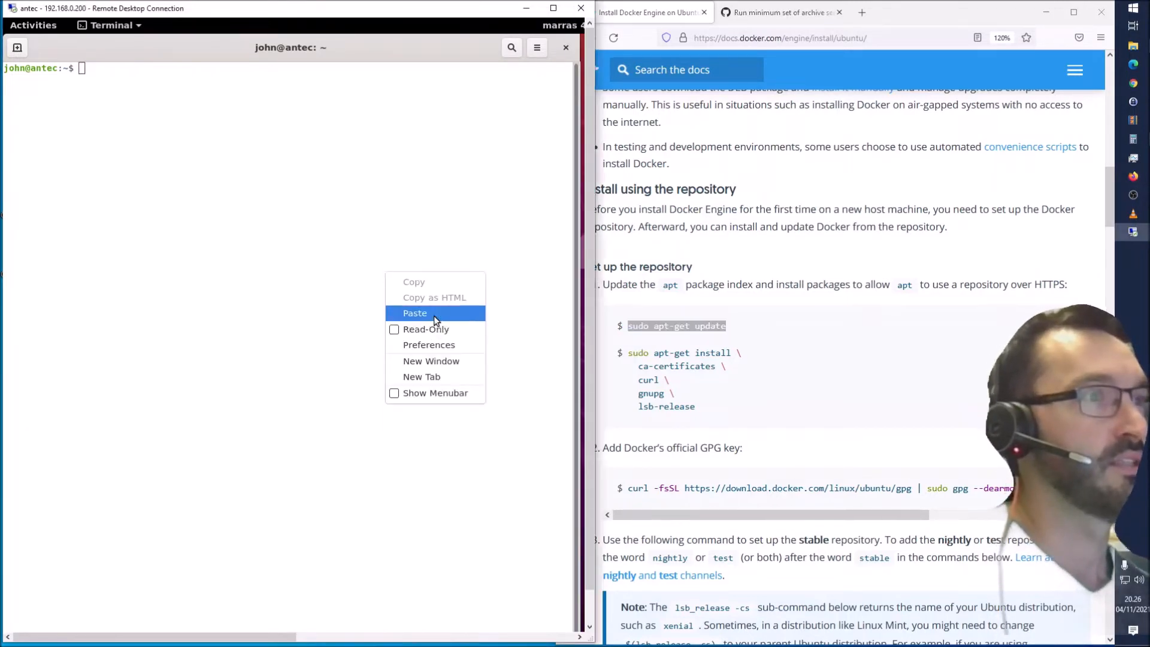
Step: Run apt-get update, then install ca-certificates, curl, gnupg and lsb-release, confirming with y
click(415, 314)
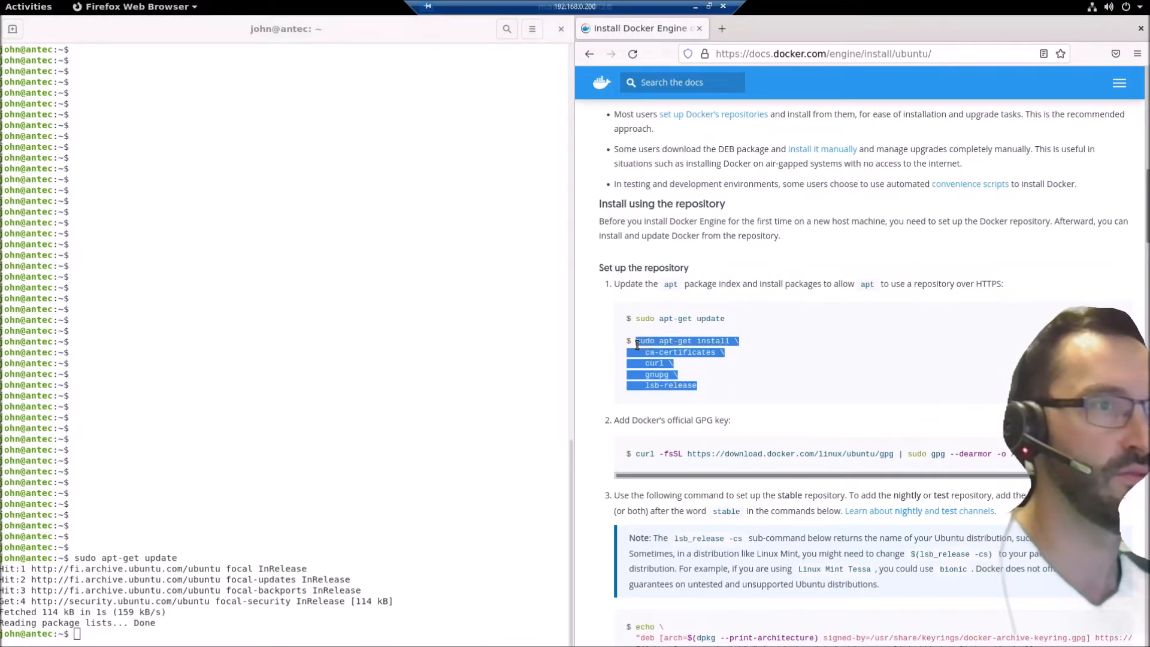
right_click(422, 454)
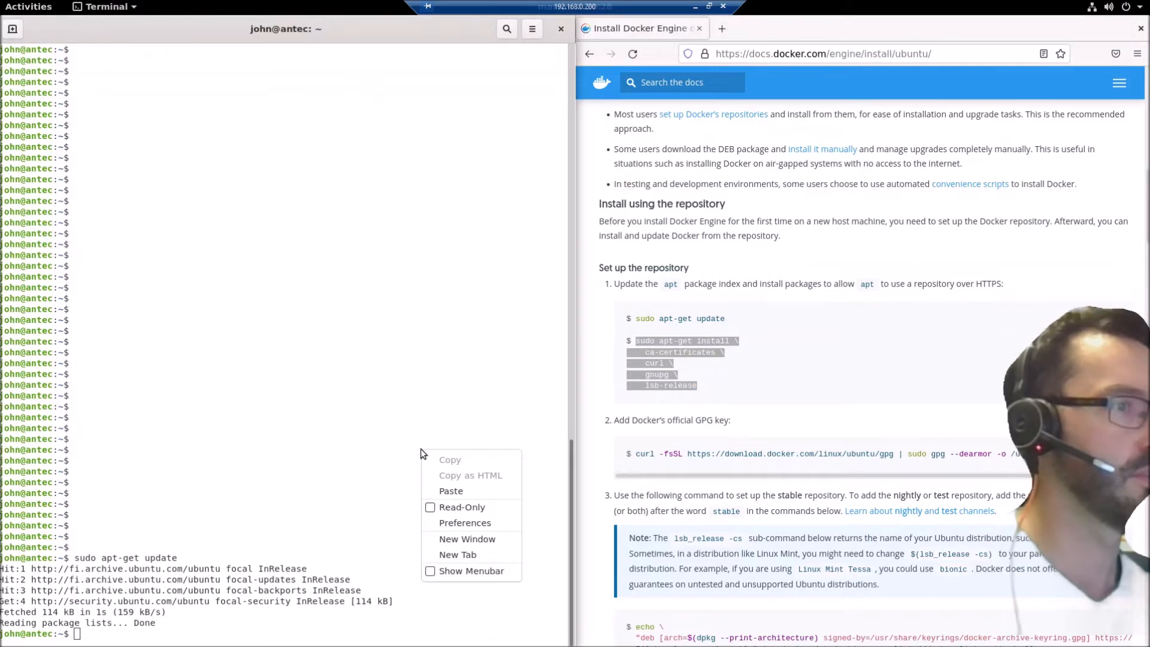
click(451, 490)
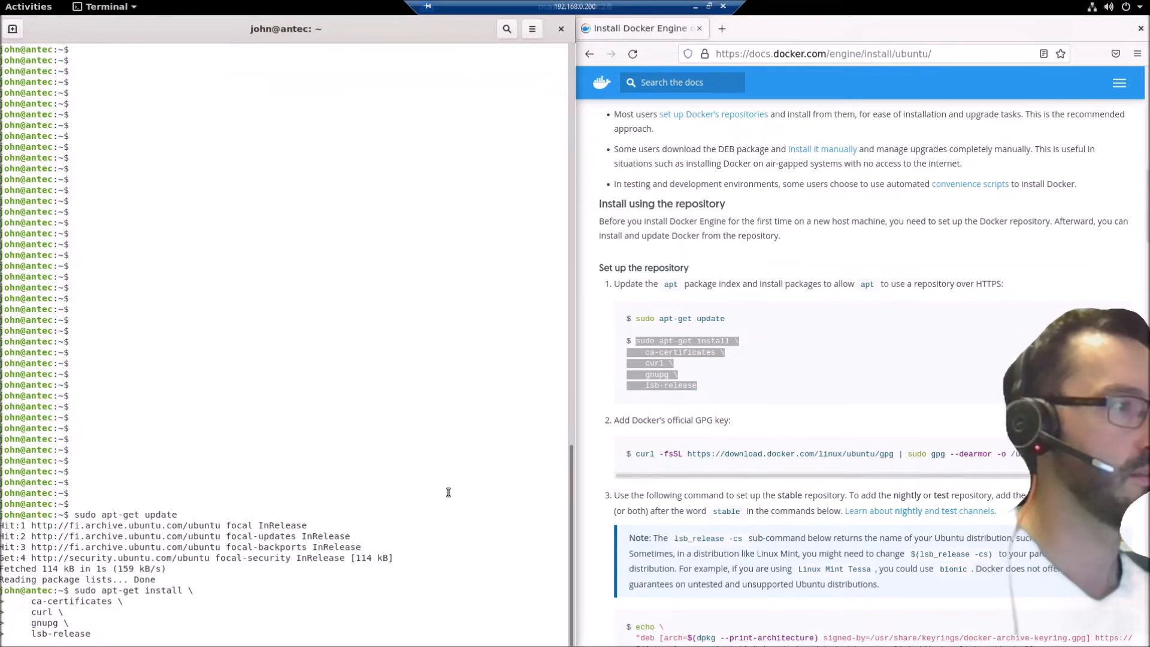
key(Return)
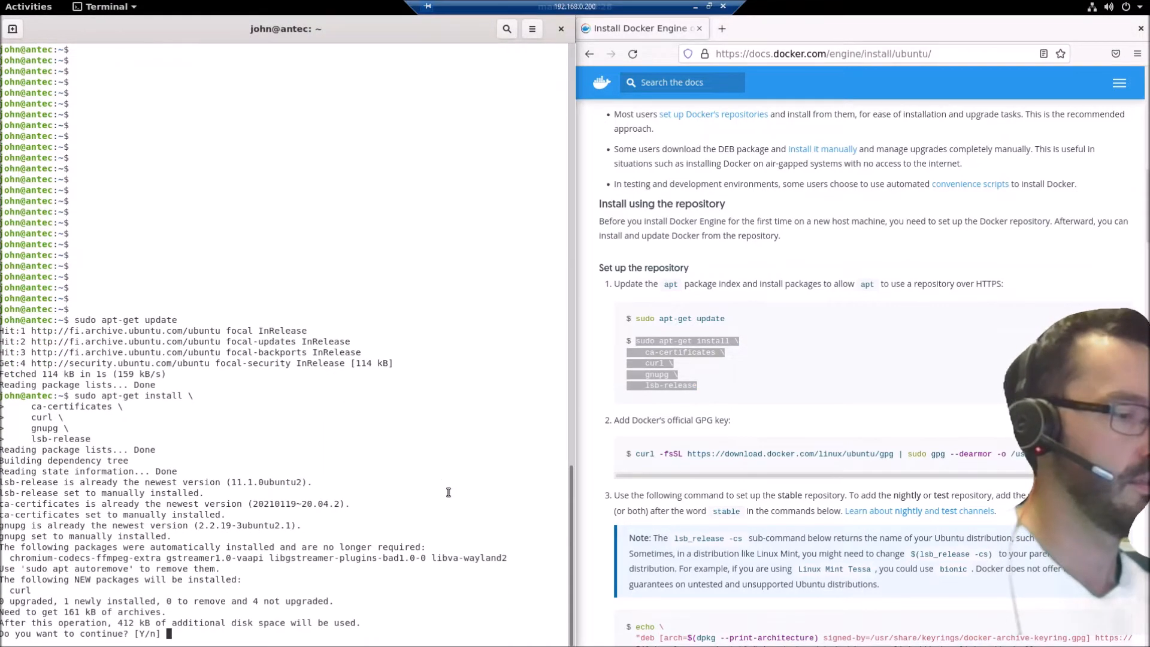
text(y)
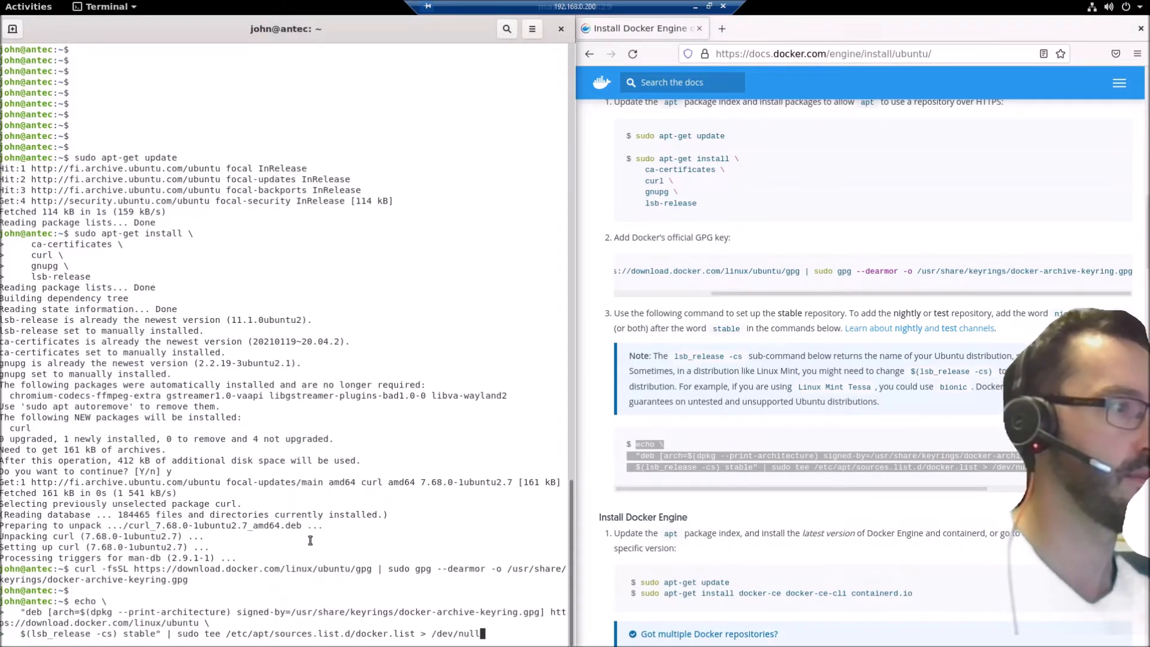
Step: Run the echo command adding Docker's stable repository, then run 'sudo apt-get update'
key(Enter)
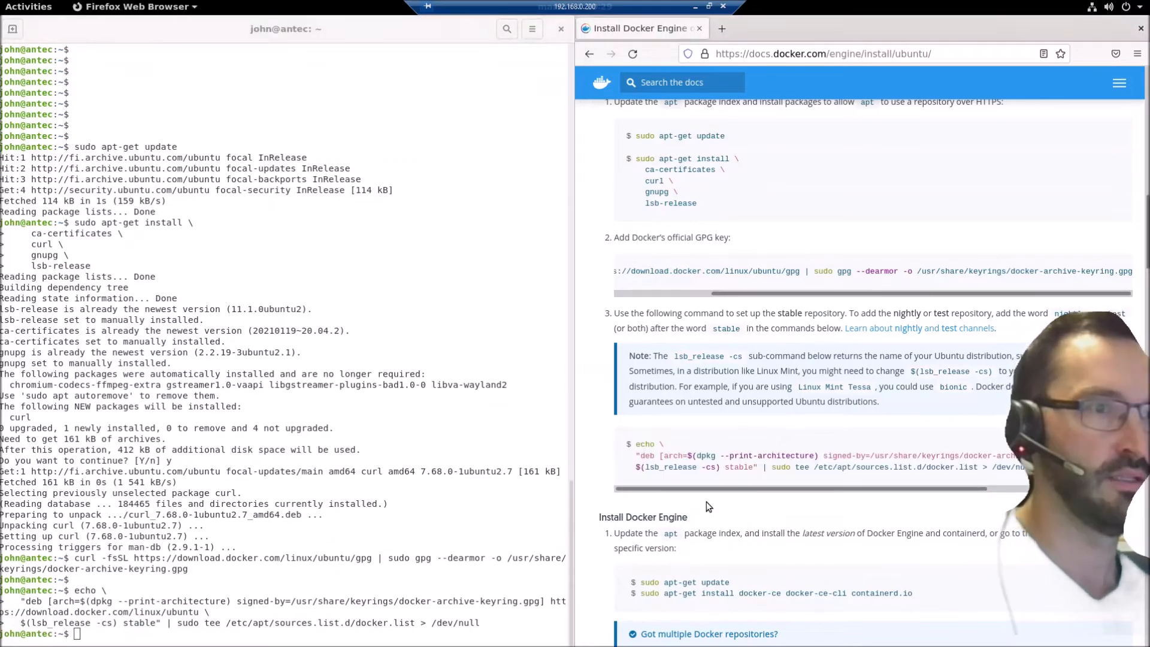
scroll(down, 3)
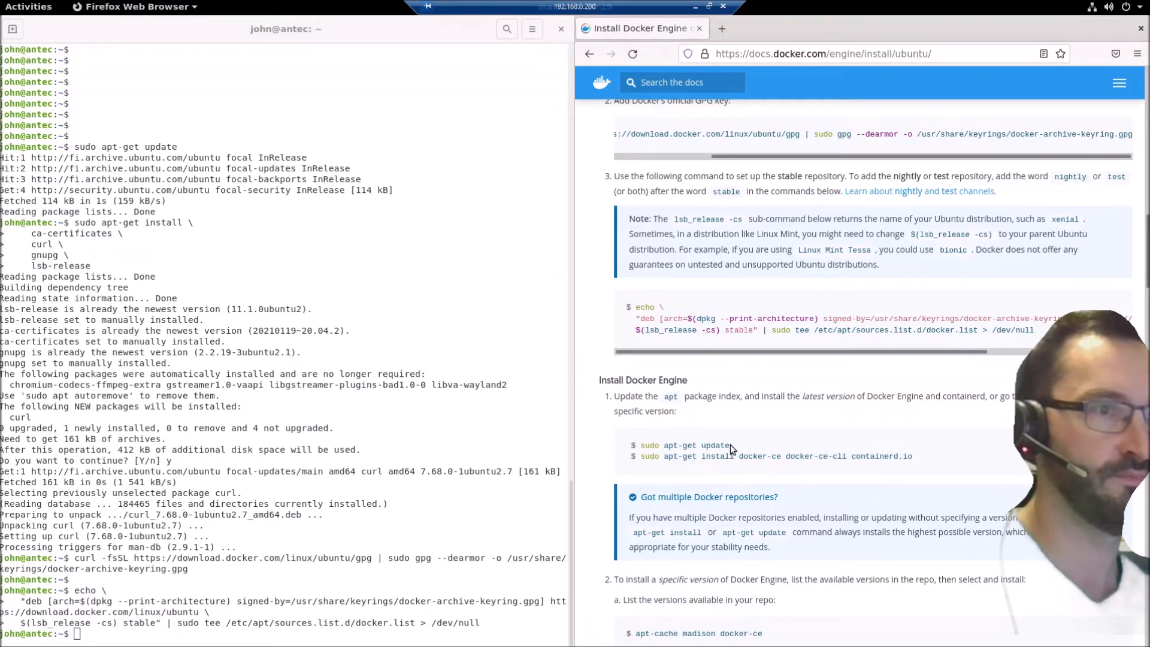
double_click(685, 445)
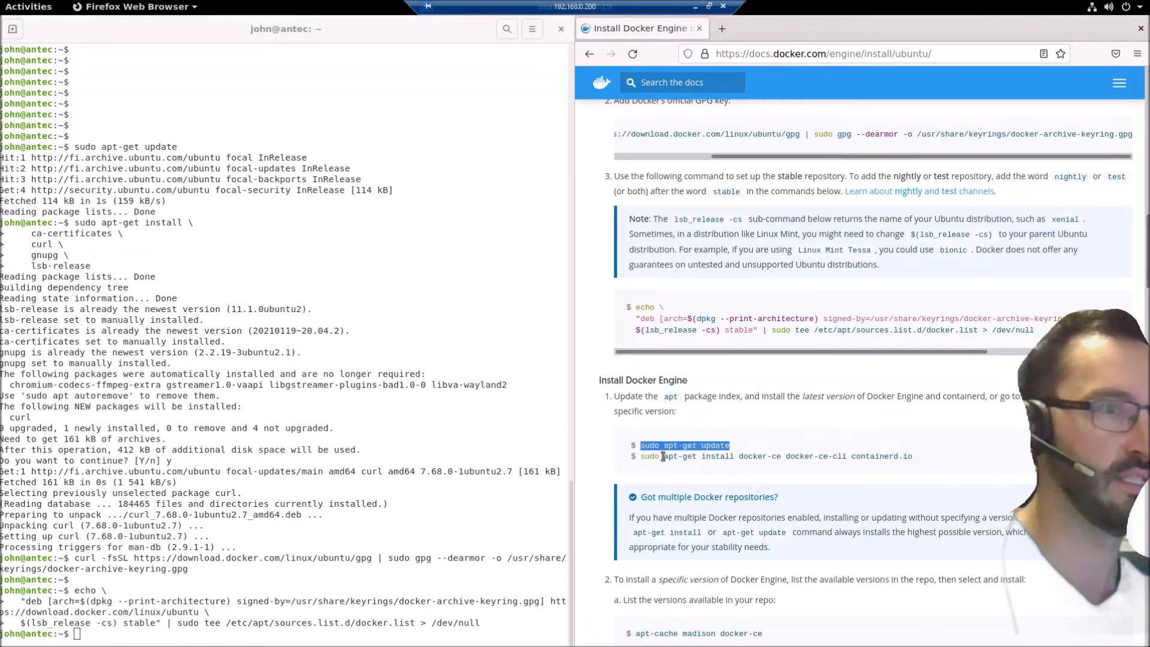
text(sudo apt-get update)
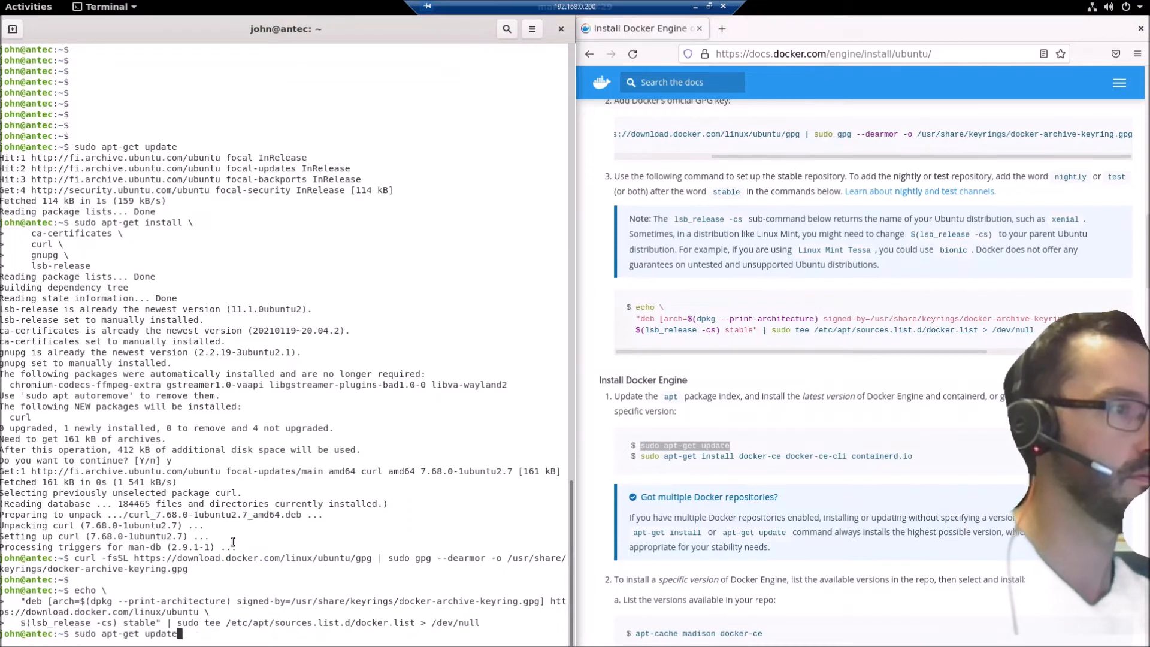
key(Return)
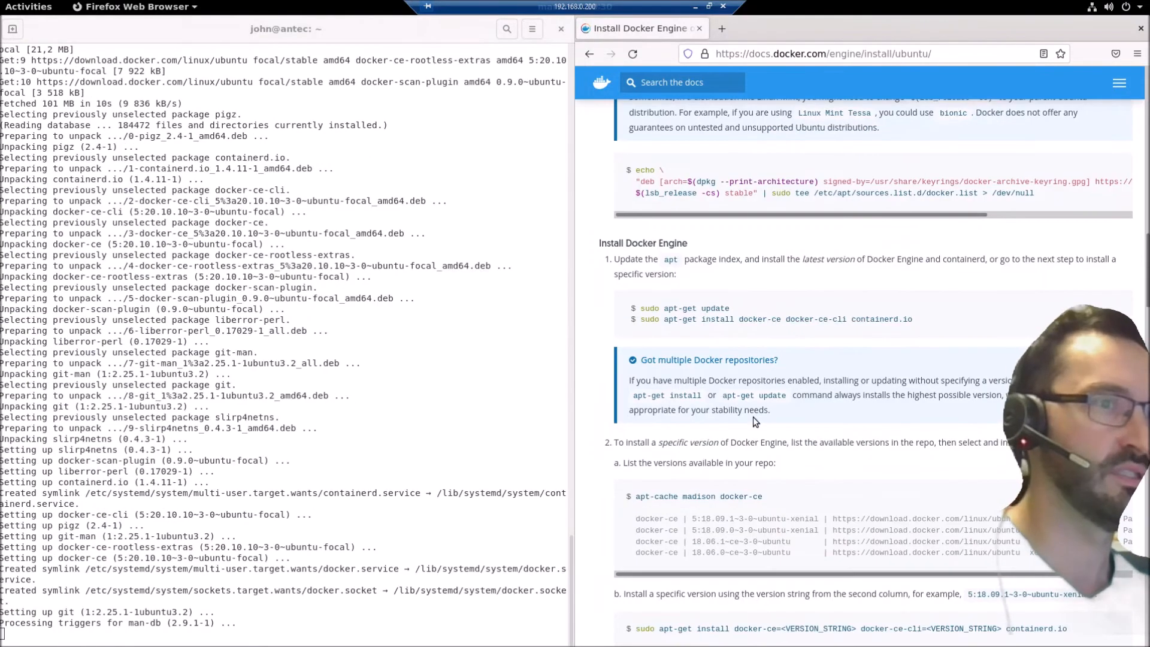
Step: Scroll the docs to step 3, verifying Docker Engine with the hello-world image
drag(896, 259, 1006, 258)
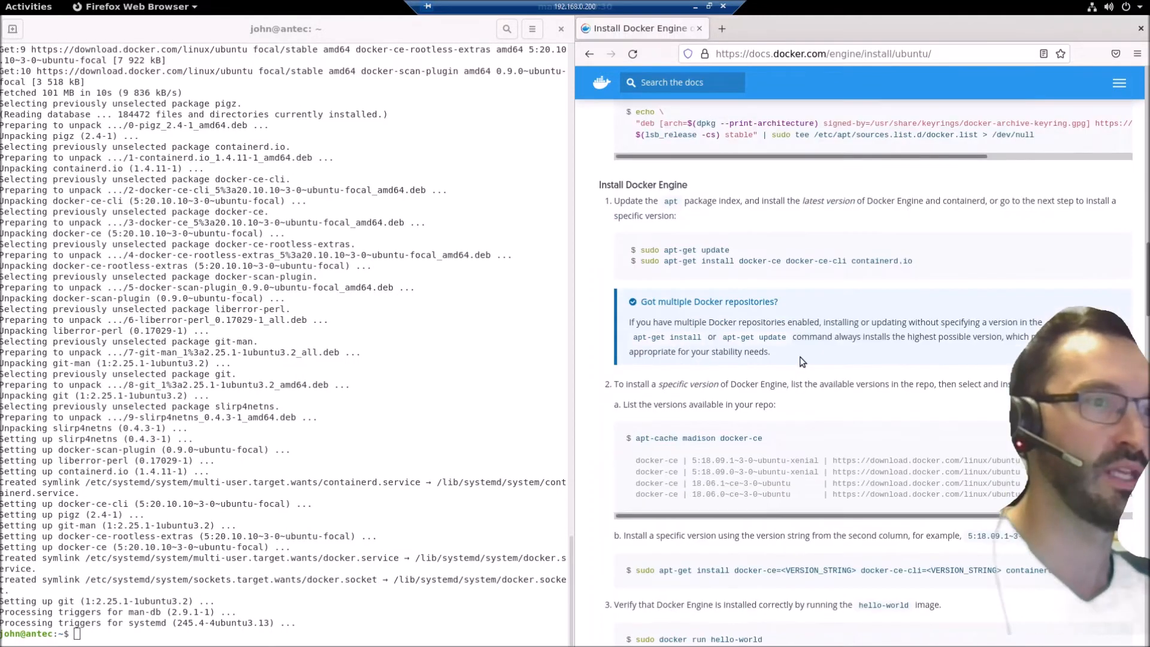
scroll(down, 3)
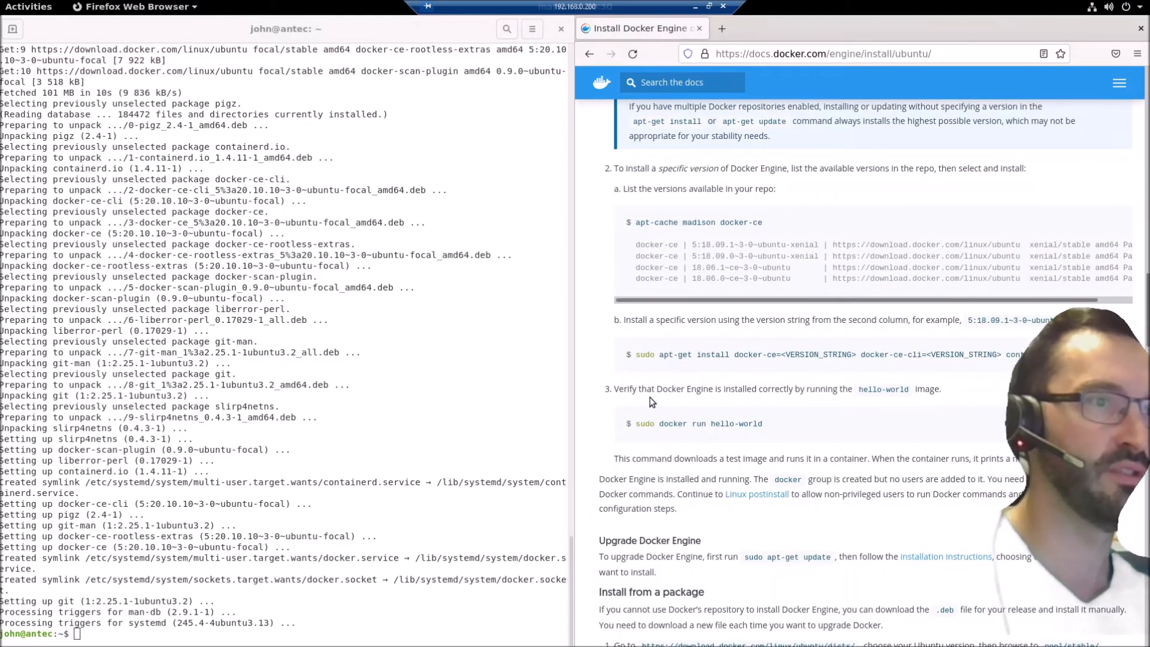